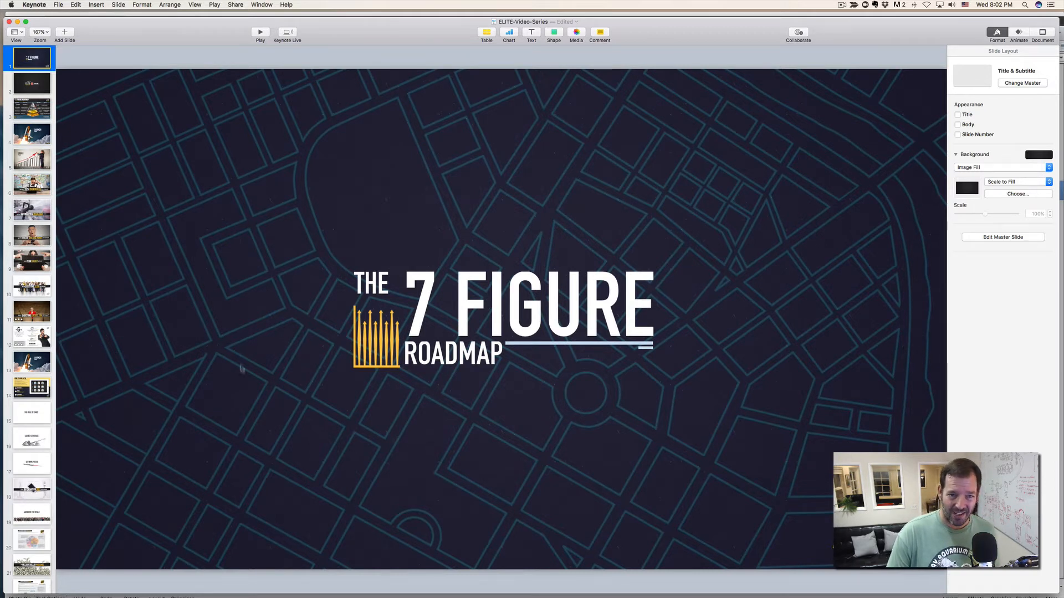
mouse_move(899, 141)
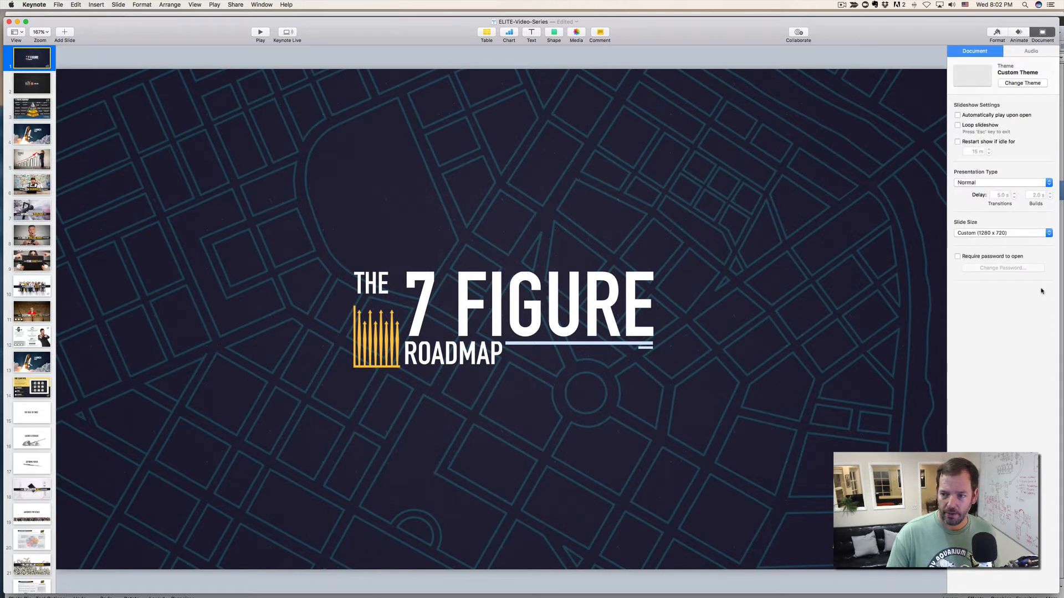
Check the Slide Size choices and keep the custom 1280 x 720 size.
left_click(1001, 233)
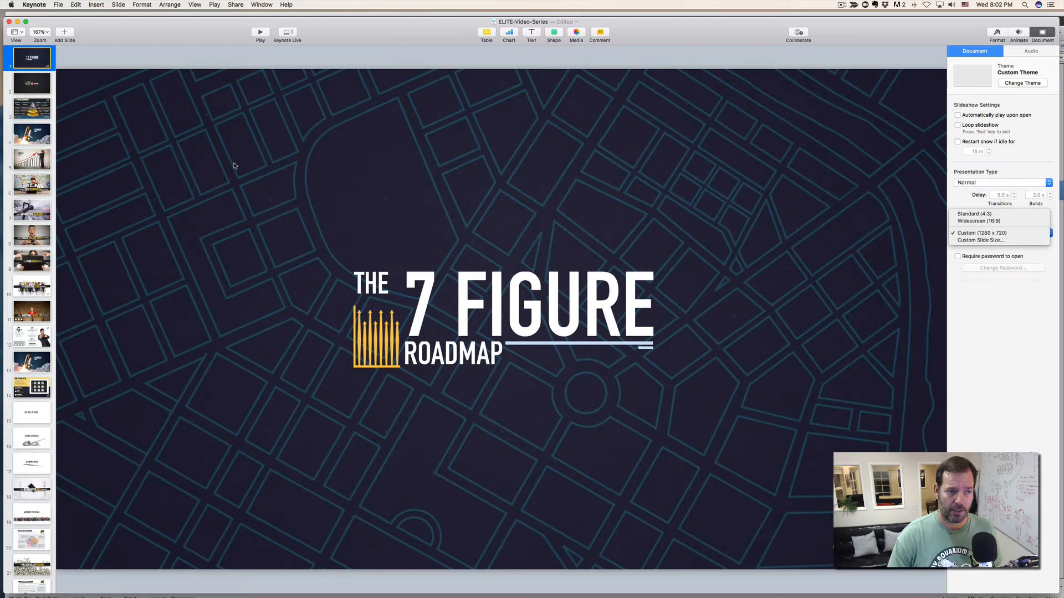
left_click(841, 4)
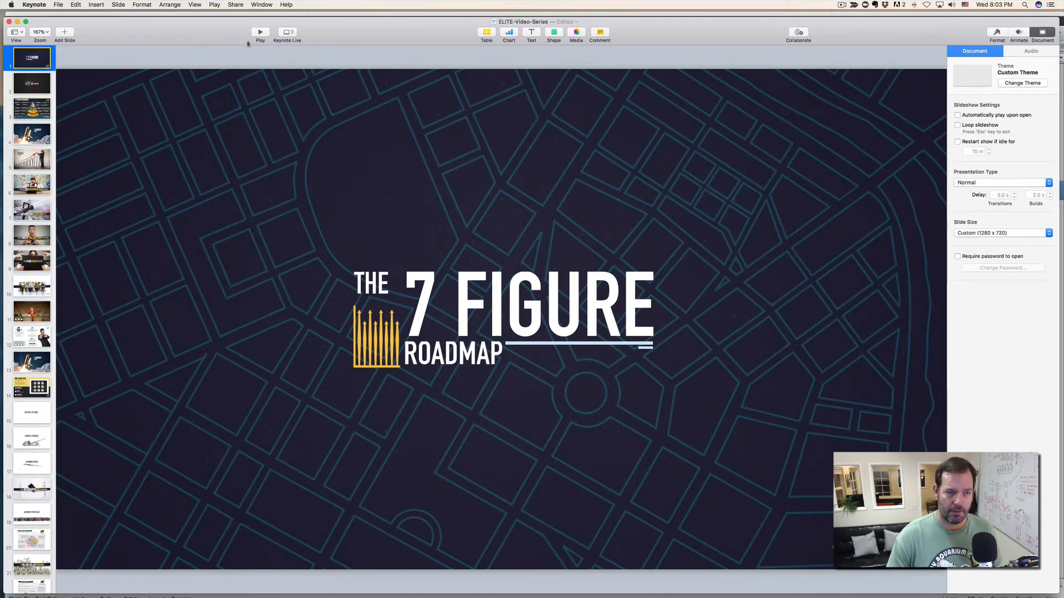
mouse_move(259, 32)
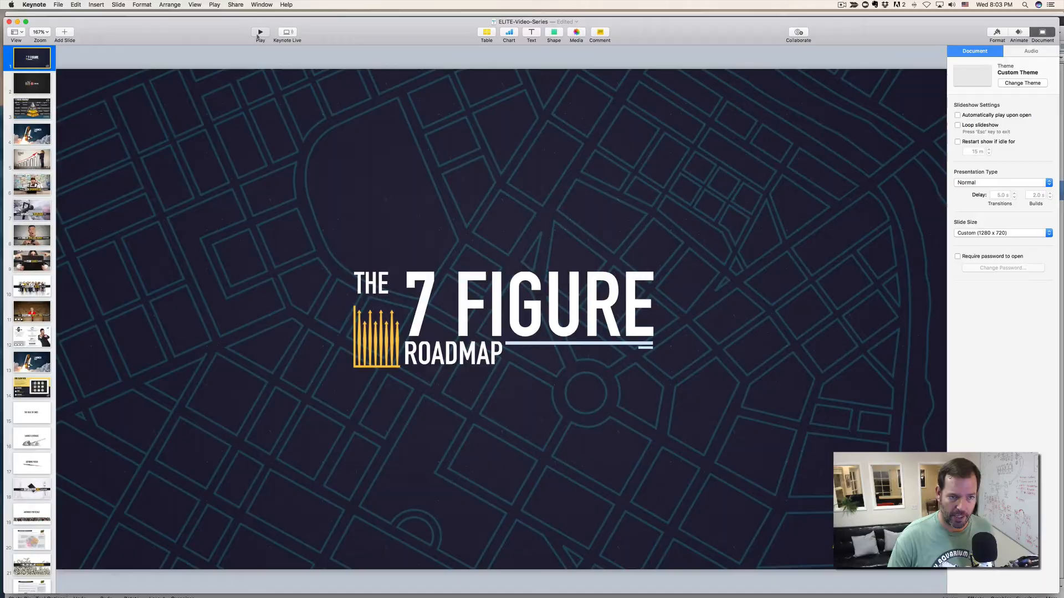
left_click(259, 32)
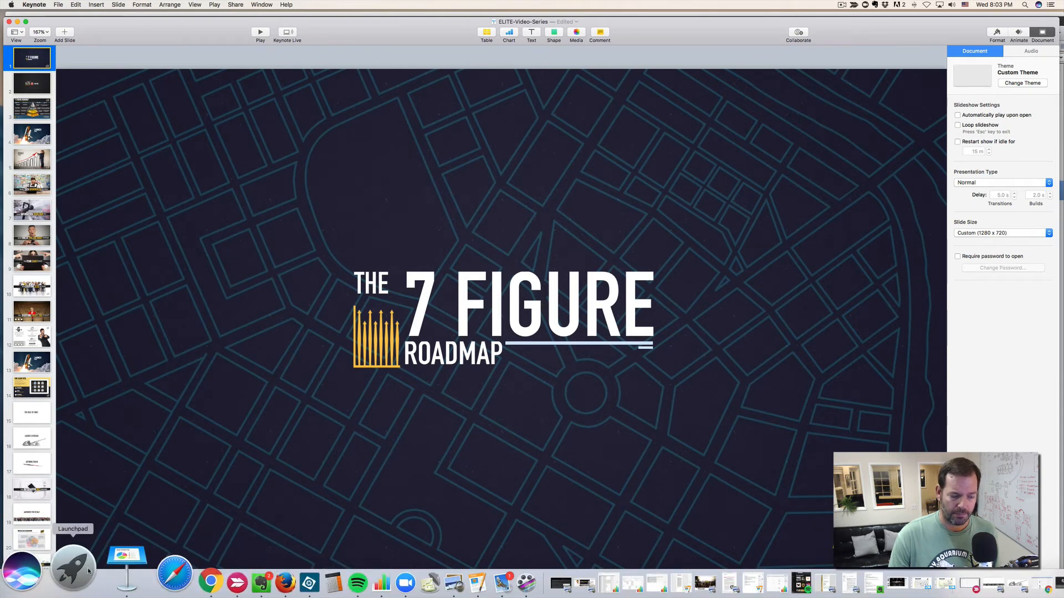
mouse_move(101, 555)
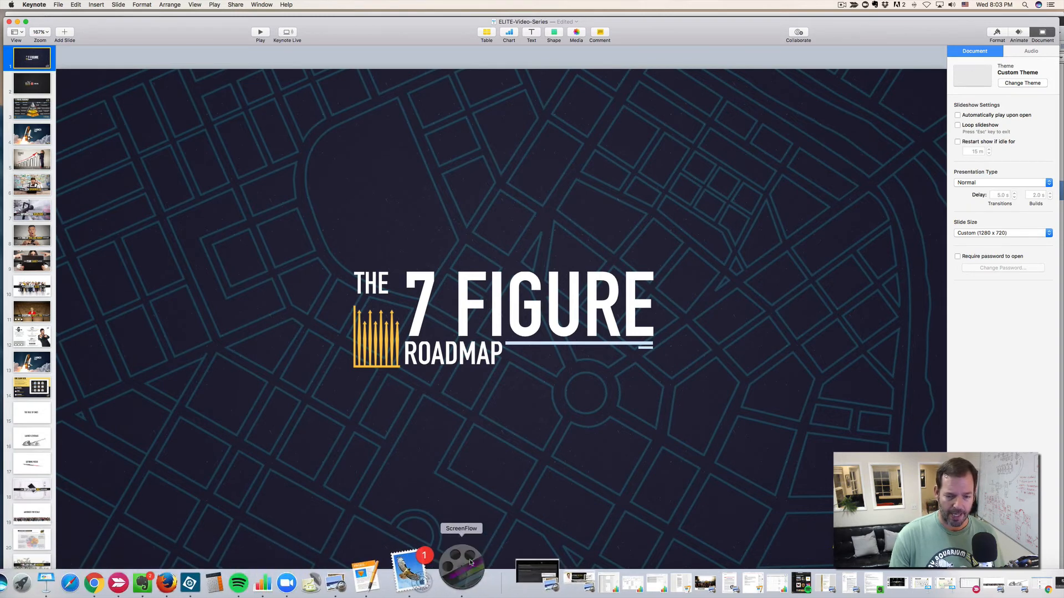
Switch to the ELITE-Video-Series-Intro project and show its 1280 x 720 canvas settings.
left_click(461, 560)
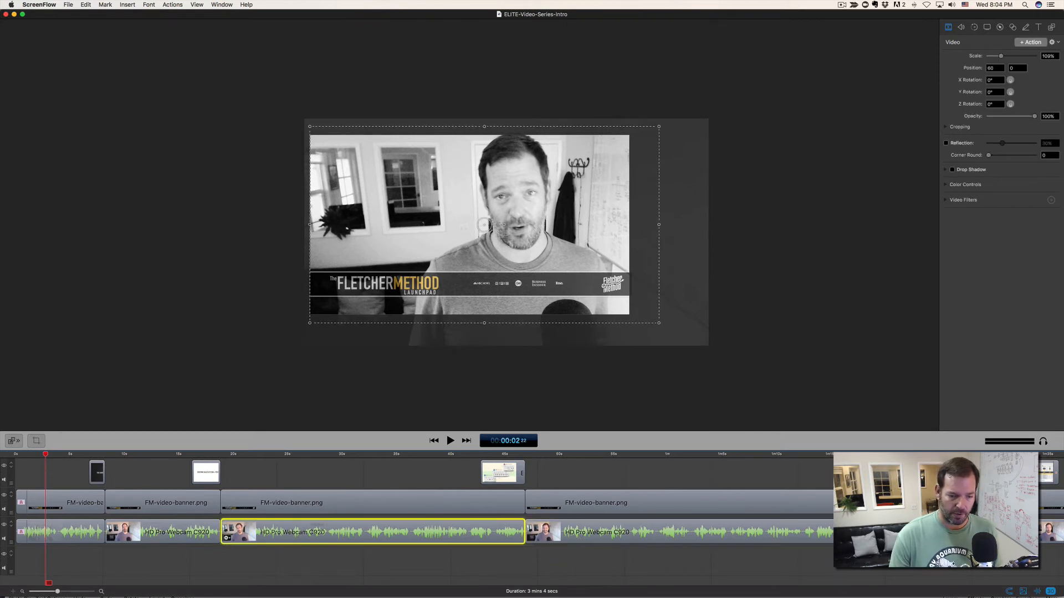
left_click(277, 455)
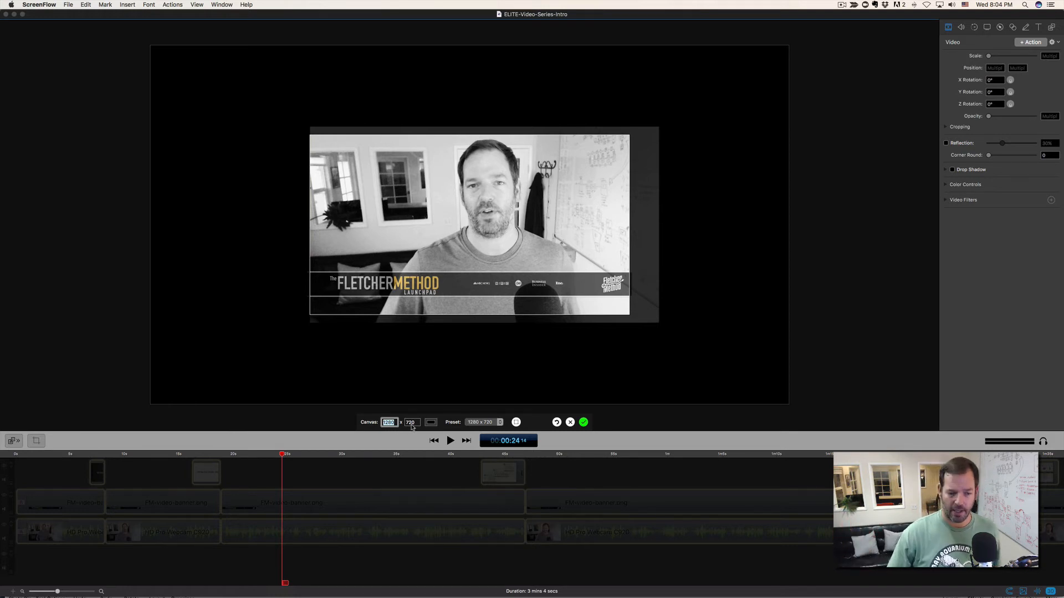
Preview the title slide and webcam sections on the timeline, then dismiss the canvas settings at 1280 x 720.
left_click(259, 455)
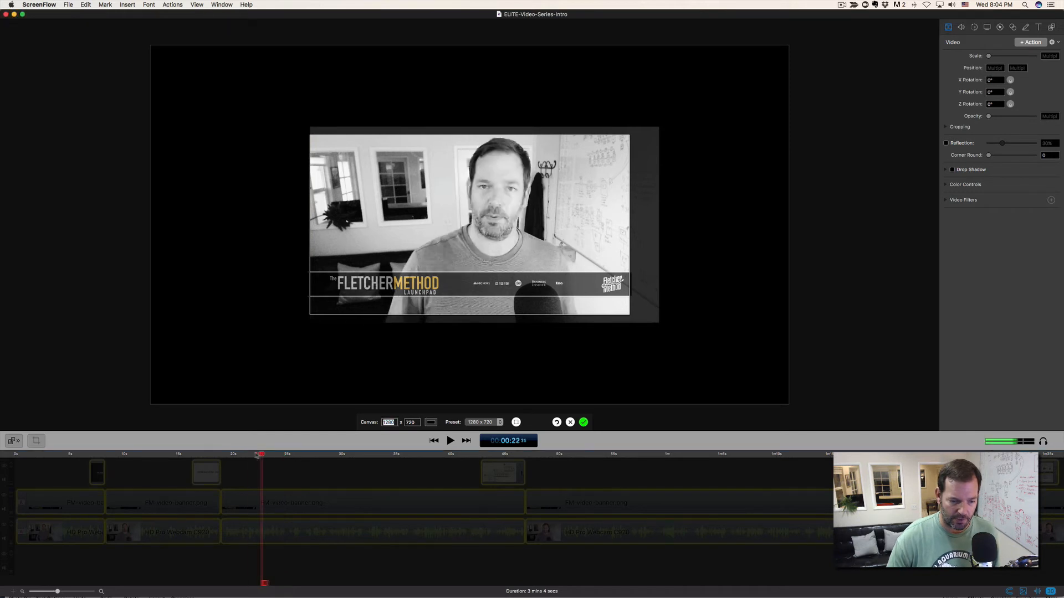
left_click(477, 454)
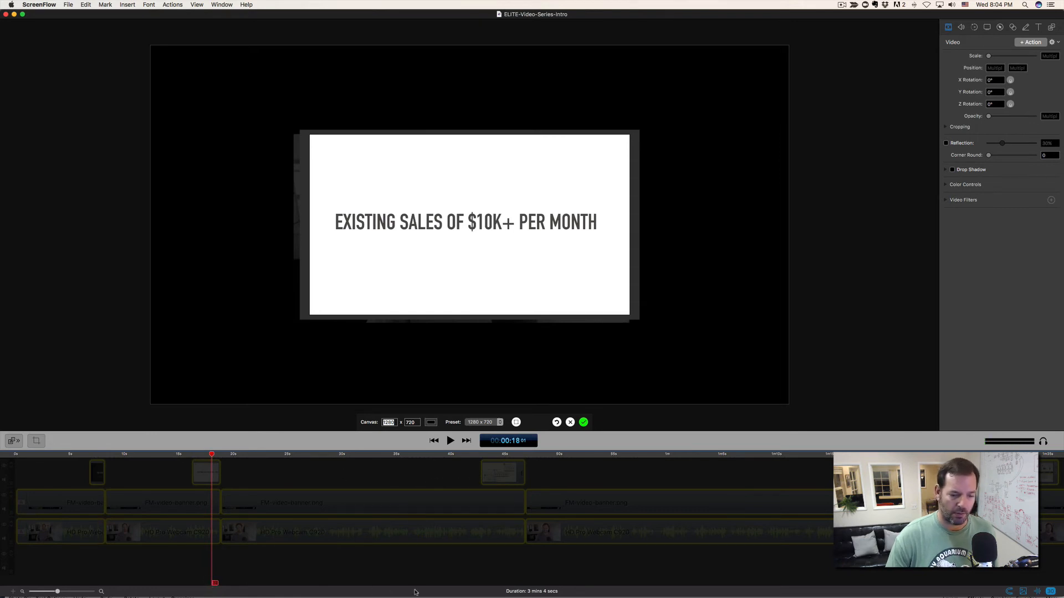
left_click(242, 454)
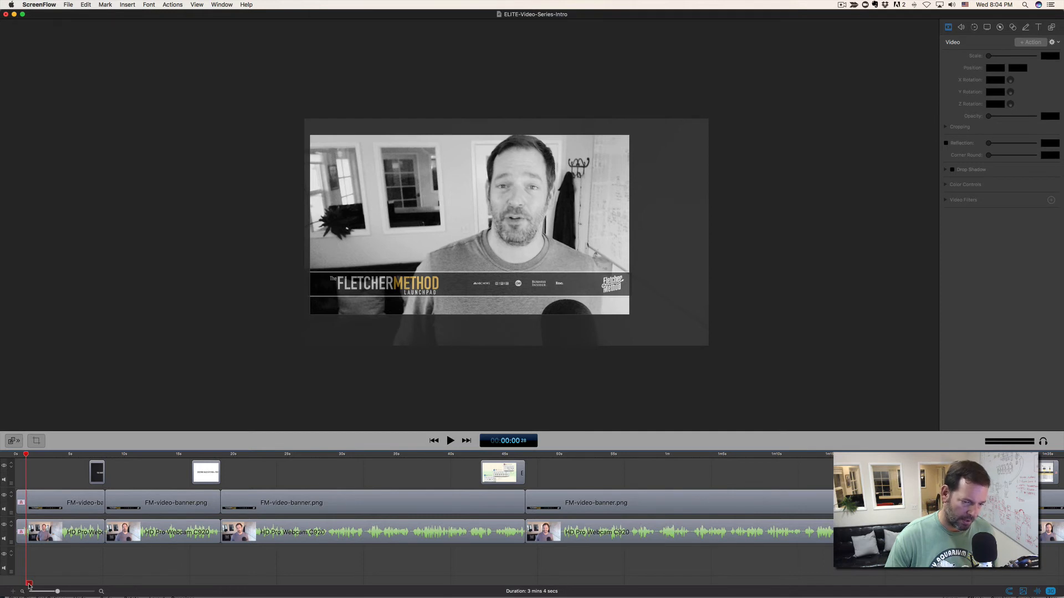
left_click(451, 439)
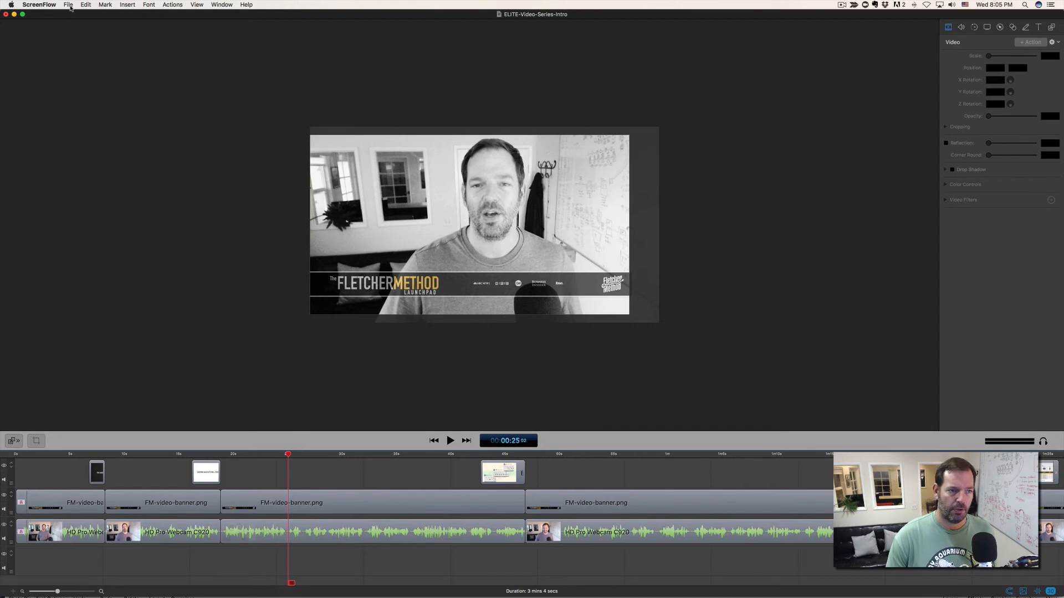
left_click(68, 4)
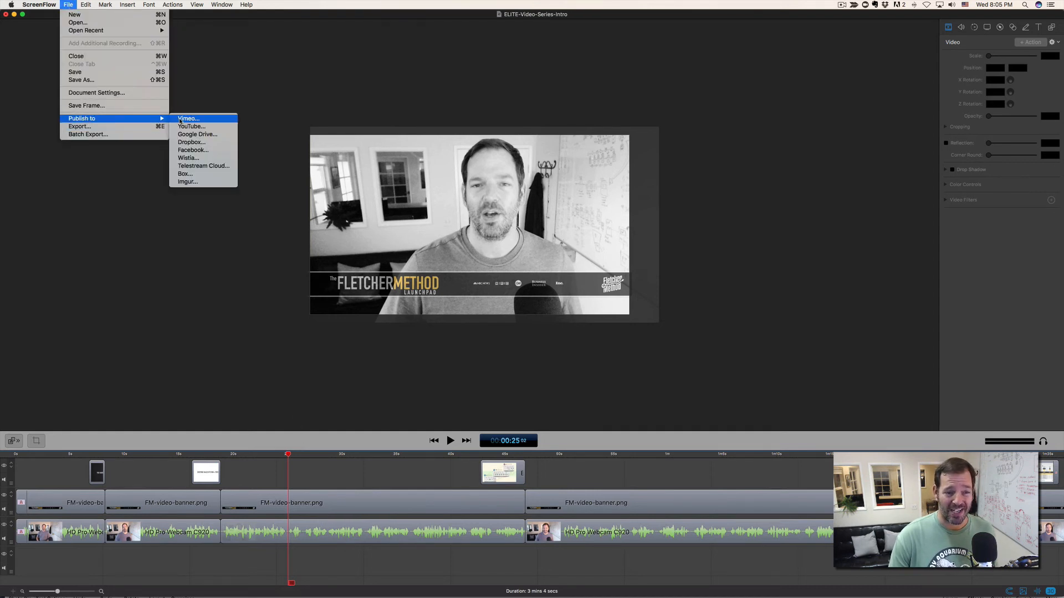
left_click(190, 126)
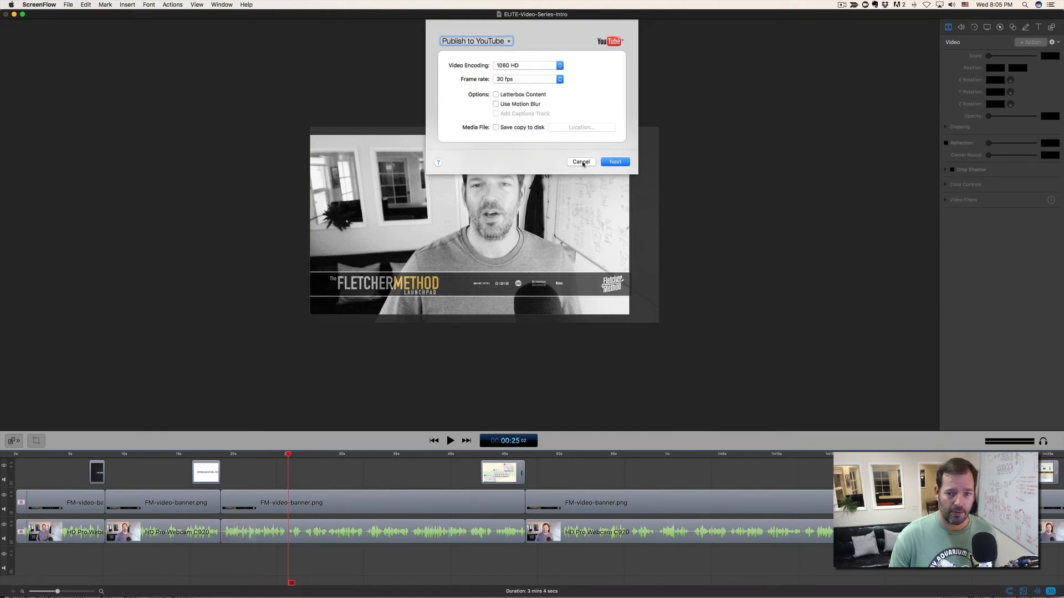
left_click(67, 5)
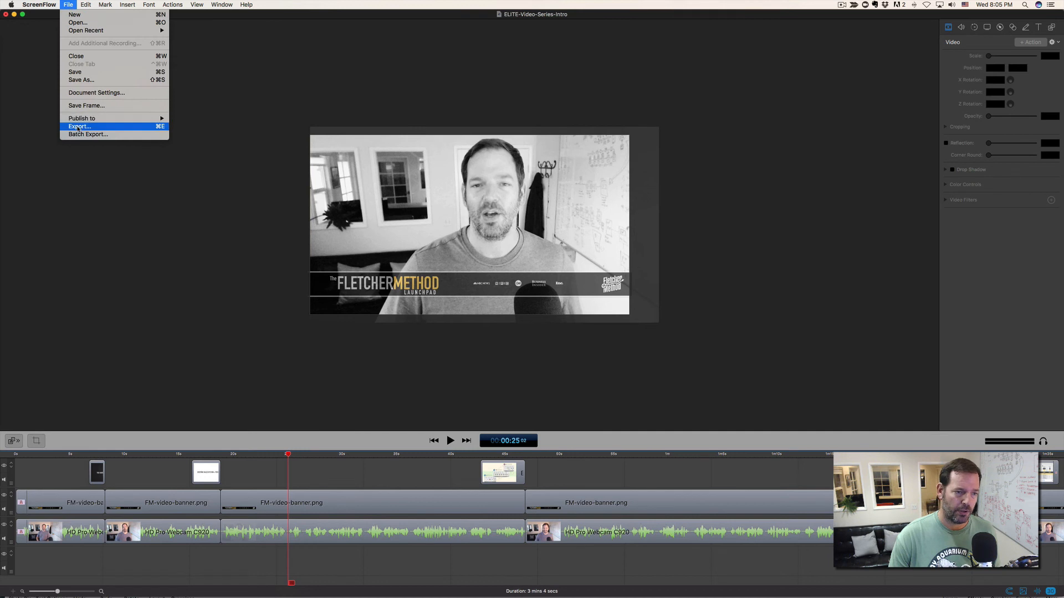
Export the intro to the Desktop as a 1280 x 720 MP4 named ELITE-Video-Series-Intro.
left_click(78, 126)
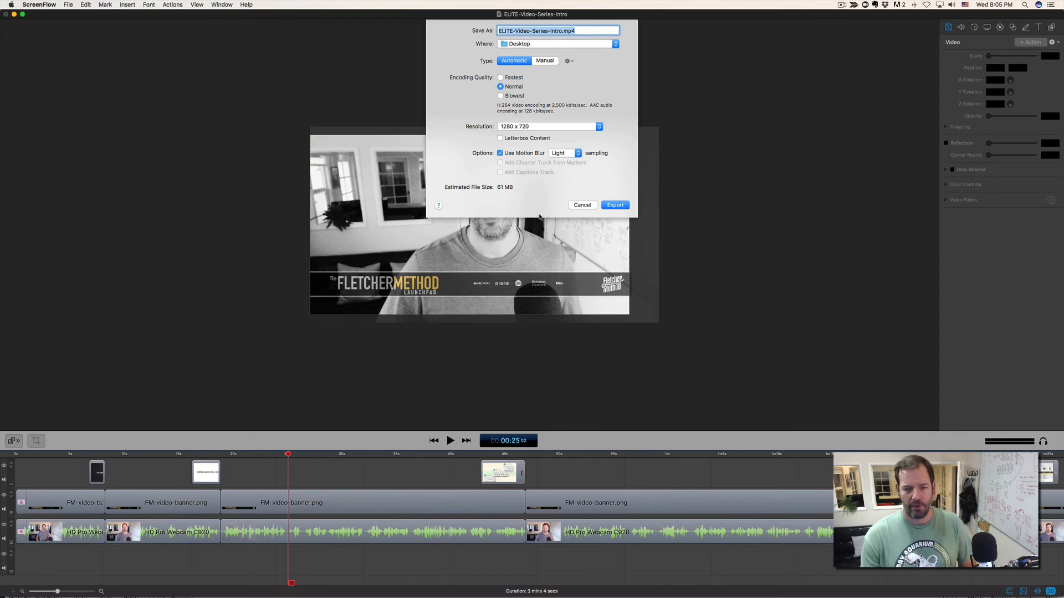
left_click(581, 205)
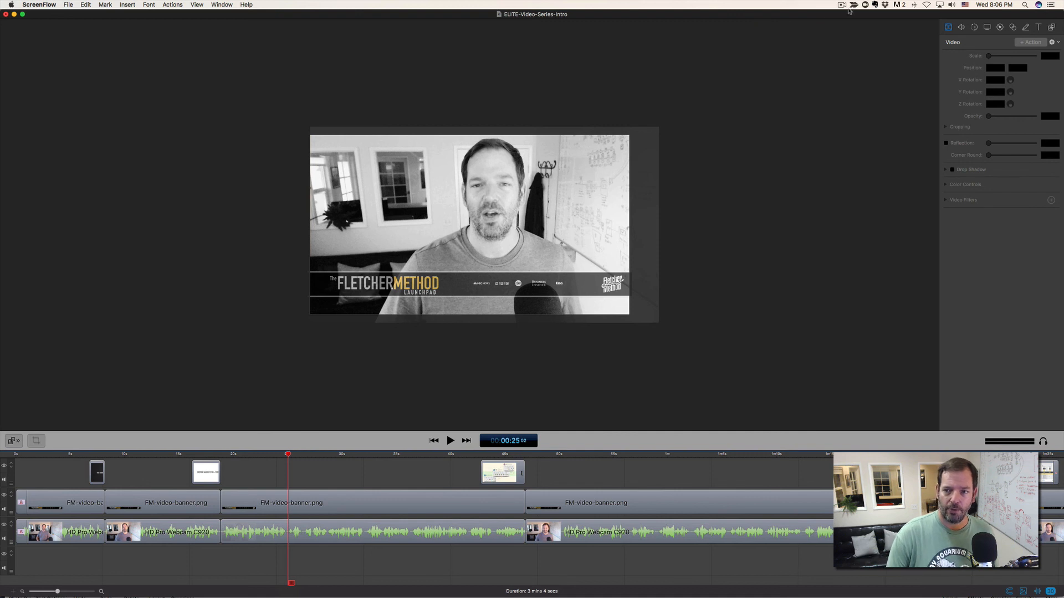
left_click(842, 5)
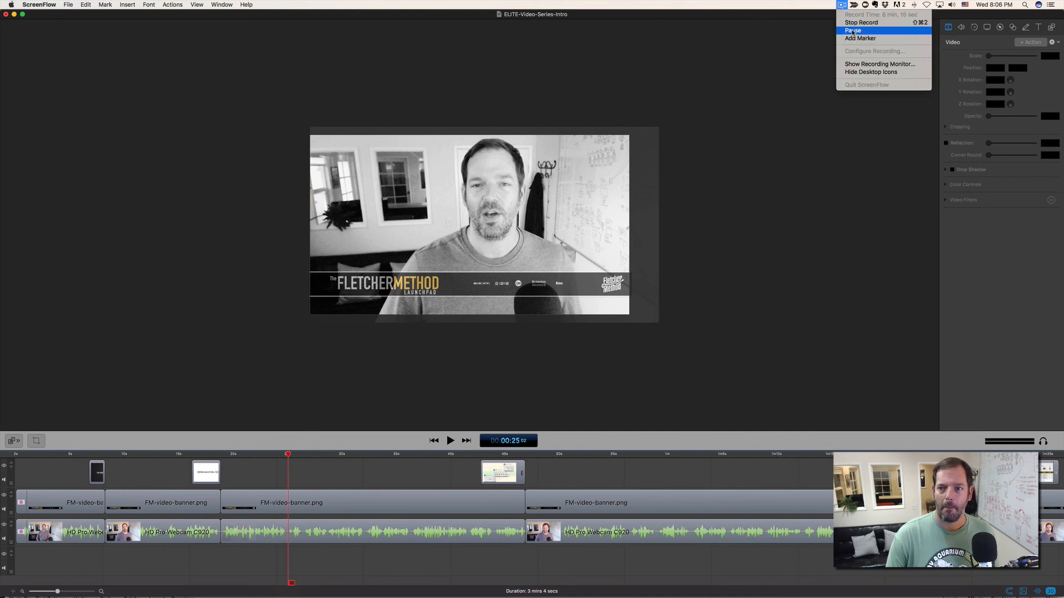